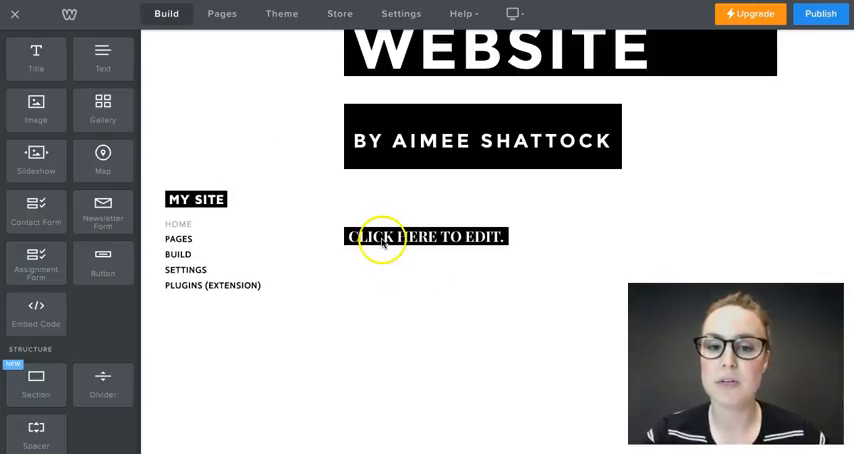
Drag Text elements beside the original 'Click here to edit' block to form three columns
{"action": "left_click", "coordinate": [424, 236]}
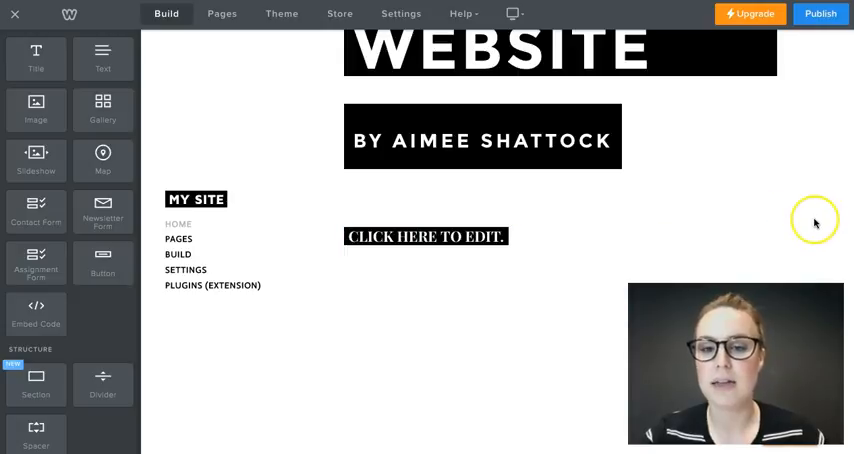
{"action": "mouse_move", "coordinate": [815, 223]}
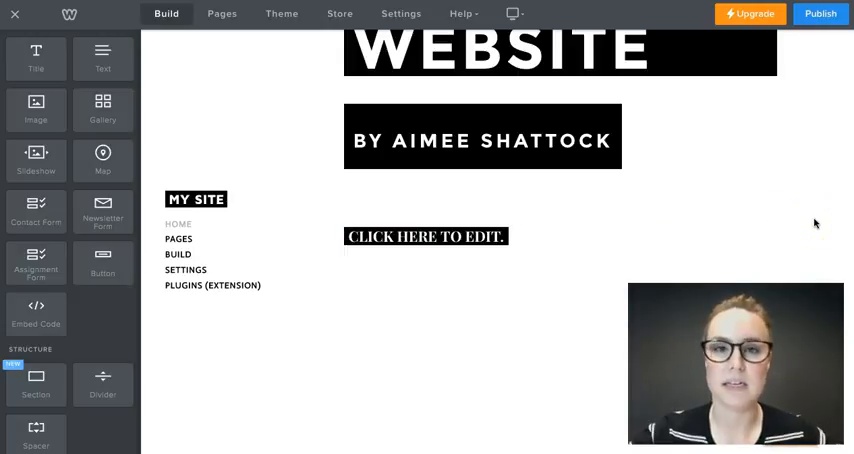
{"action": "left_click", "coordinate": [424, 237]}
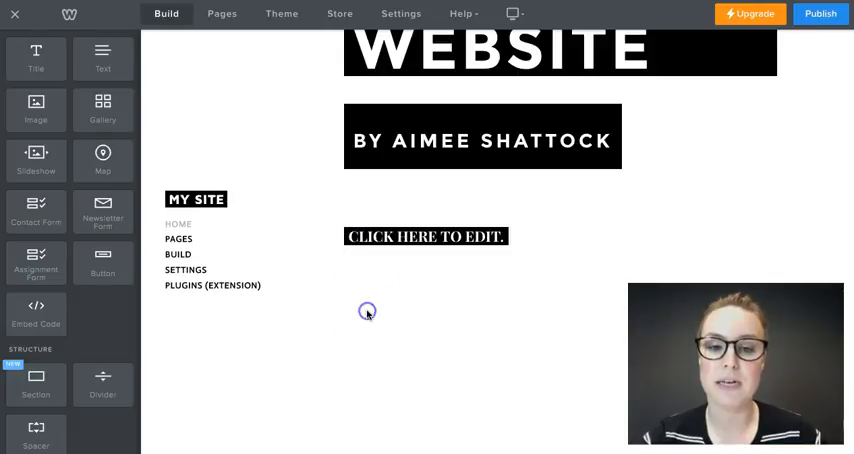
{"action": "left_click", "coordinate": [424, 236]}
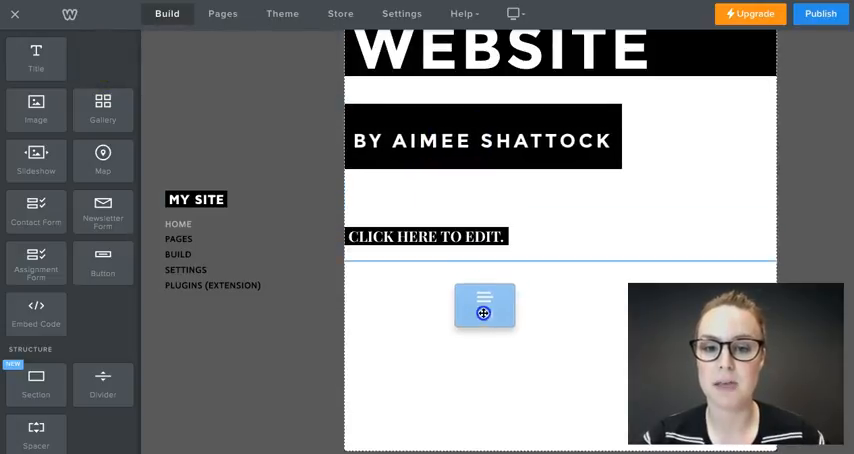
{"action": "left_click_drag", "start_coordinate": [484, 305], "coordinate": [598, 246]}
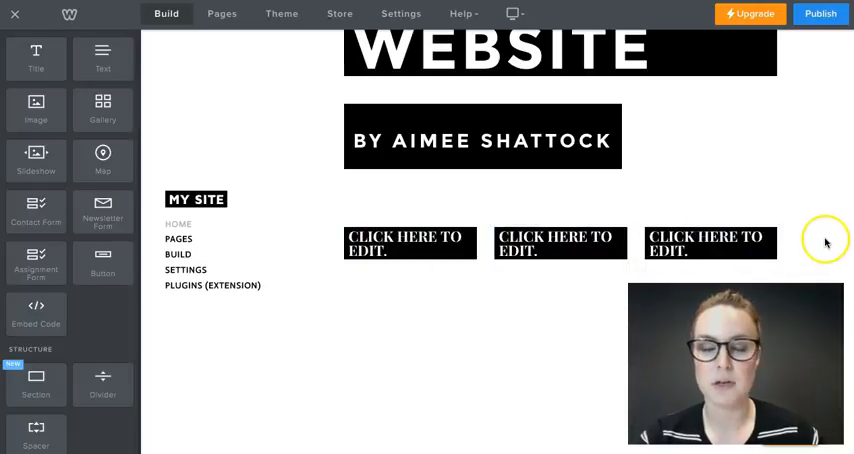
{"action": "left_click", "coordinate": [560, 242]}
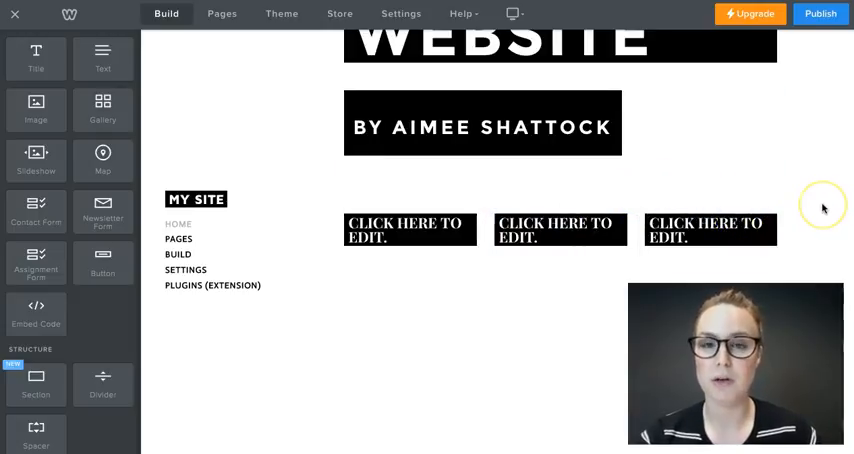
{"action": "left_click", "coordinate": [408, 231]}
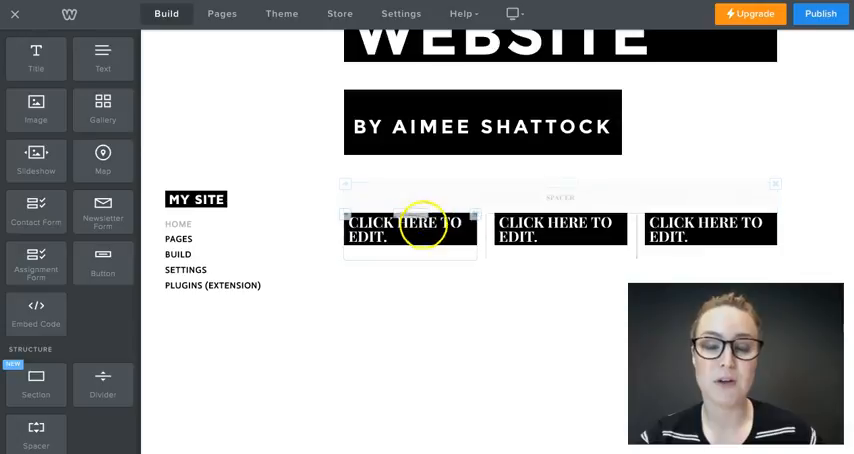